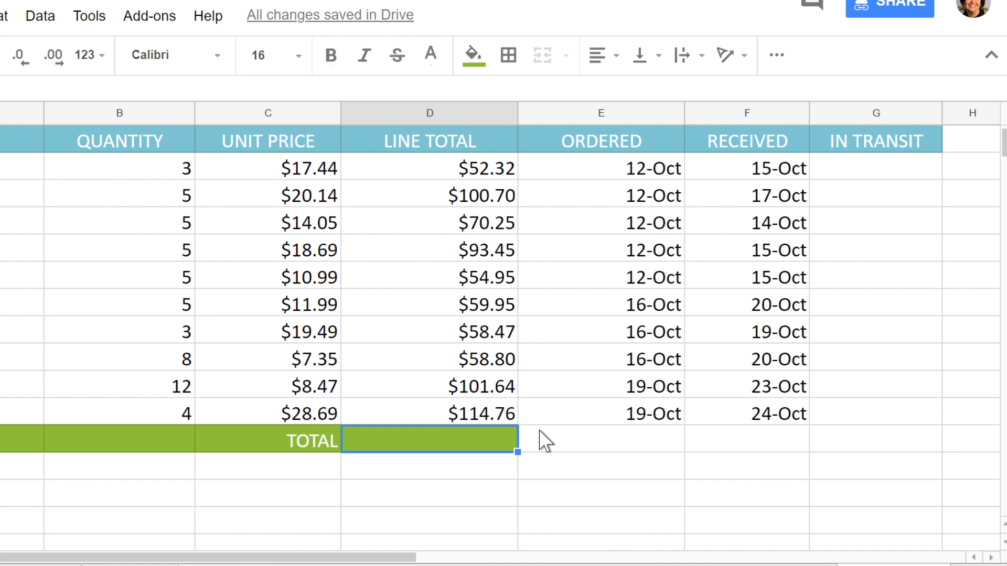
mouse_move(546, 431)
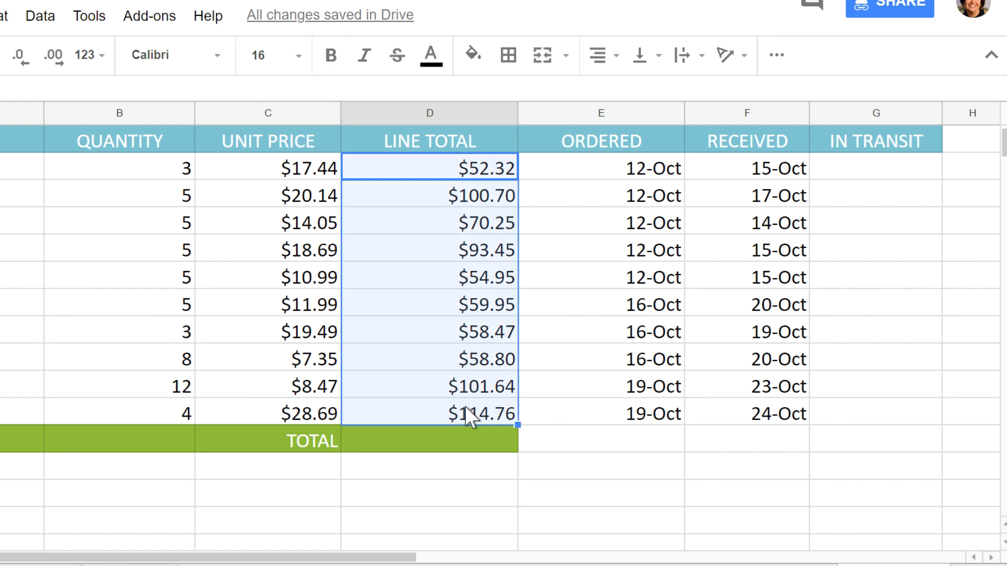
mouse_move(776, 54)
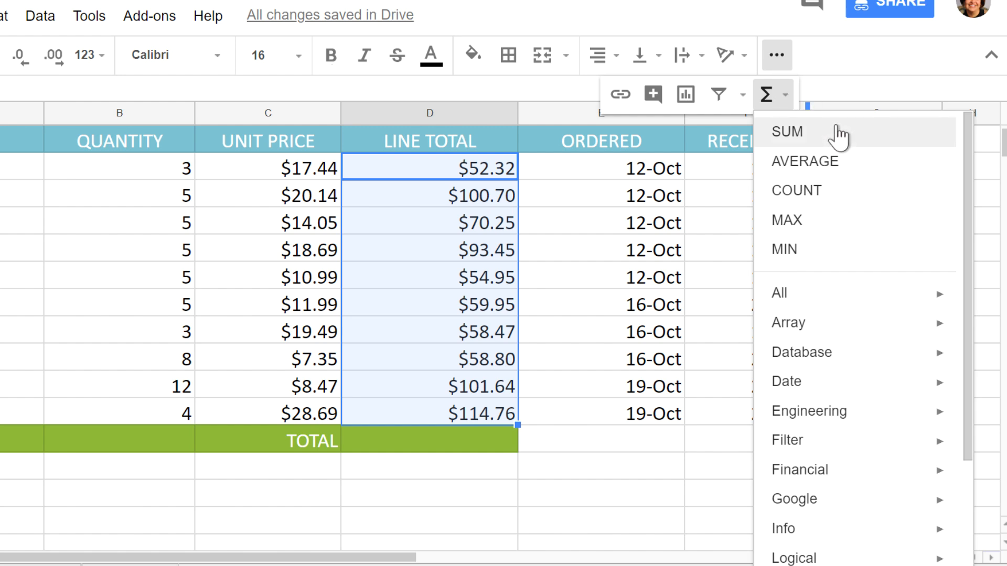
Insert =SUM(D3:D12) under LINE TOTAL to show $765.29
click(787, 131)
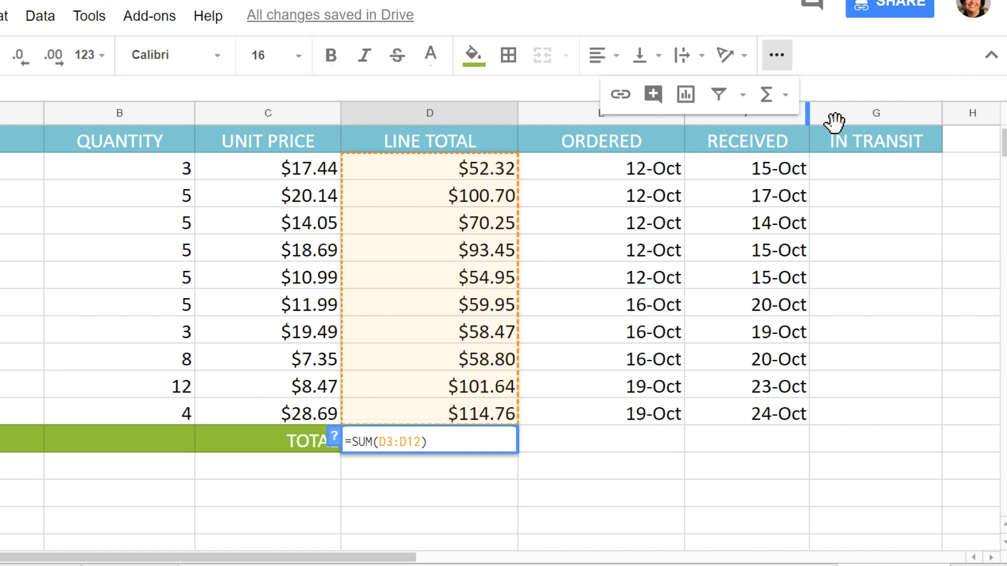
key(enter)
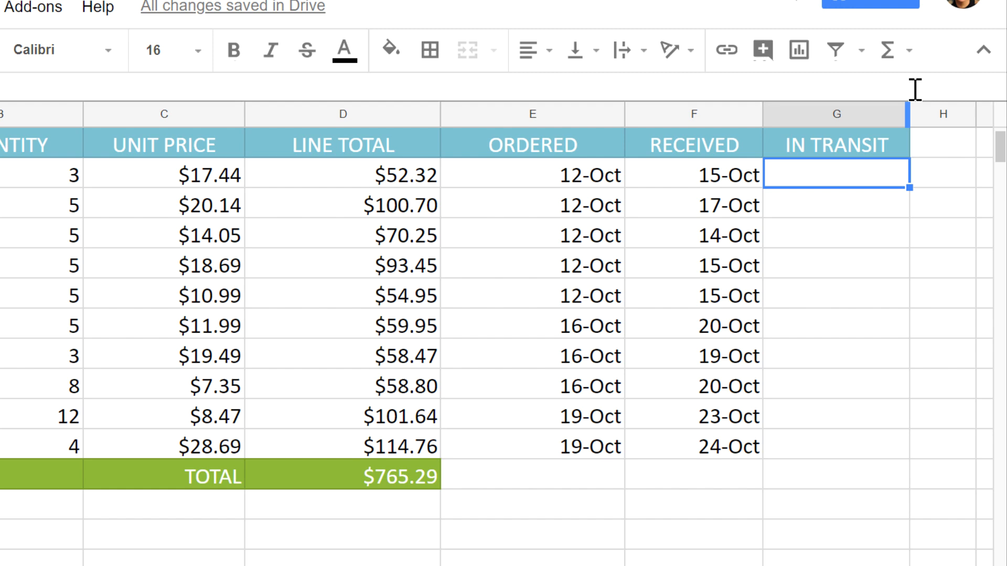
Insert a NETWORKDAYS function from the Date functions into G3
click(888, 50)
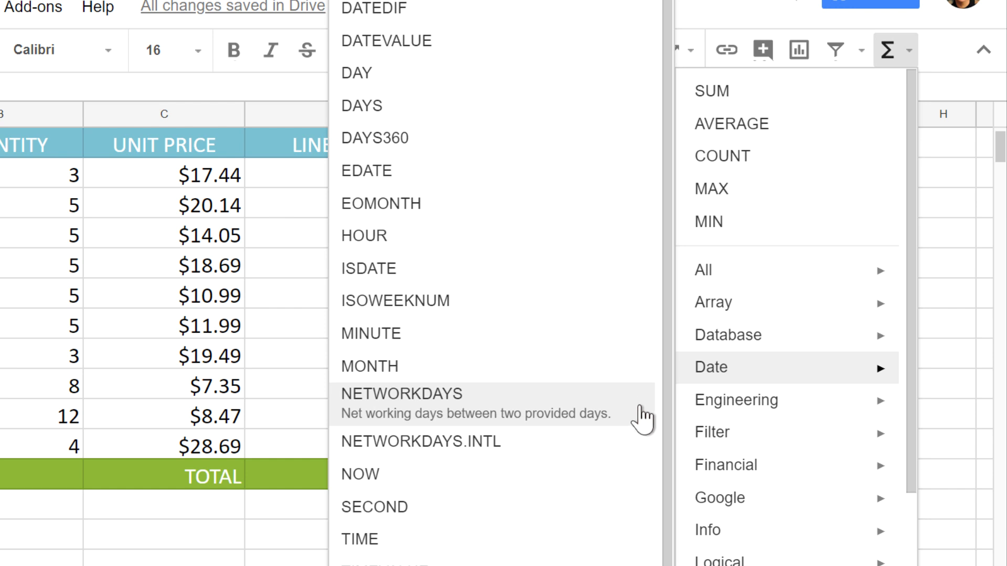
click(404, 394)
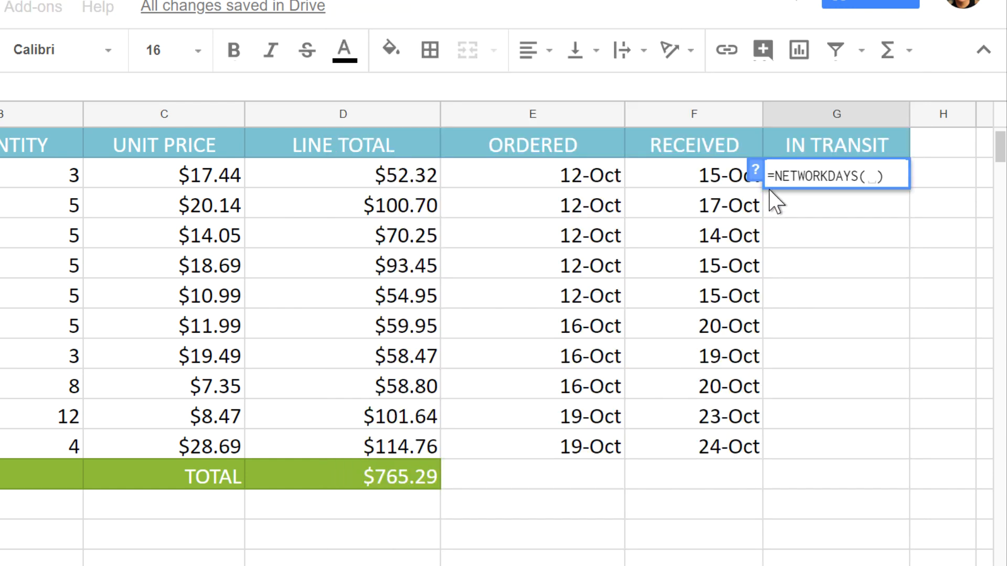
mouse_move(748, 171)
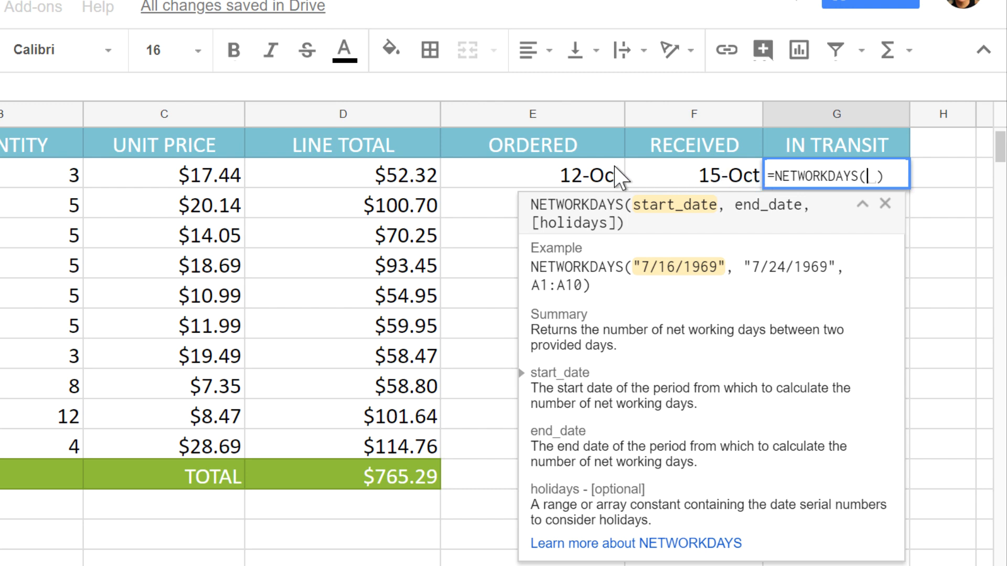
Set NETWORKDAYS to use E3 as start date and F3 as end date, giving 3
click(532, 174)
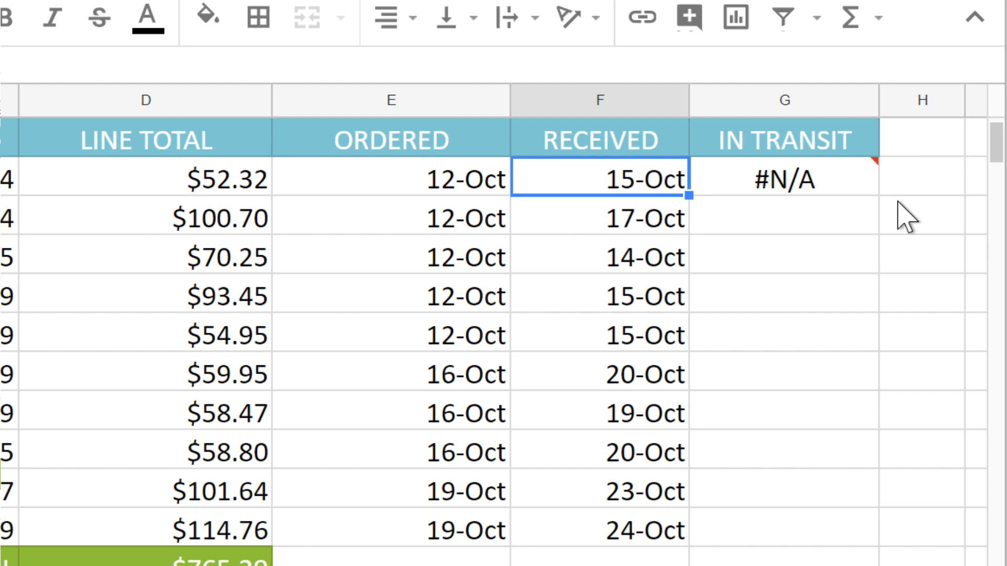
click(784, 179)
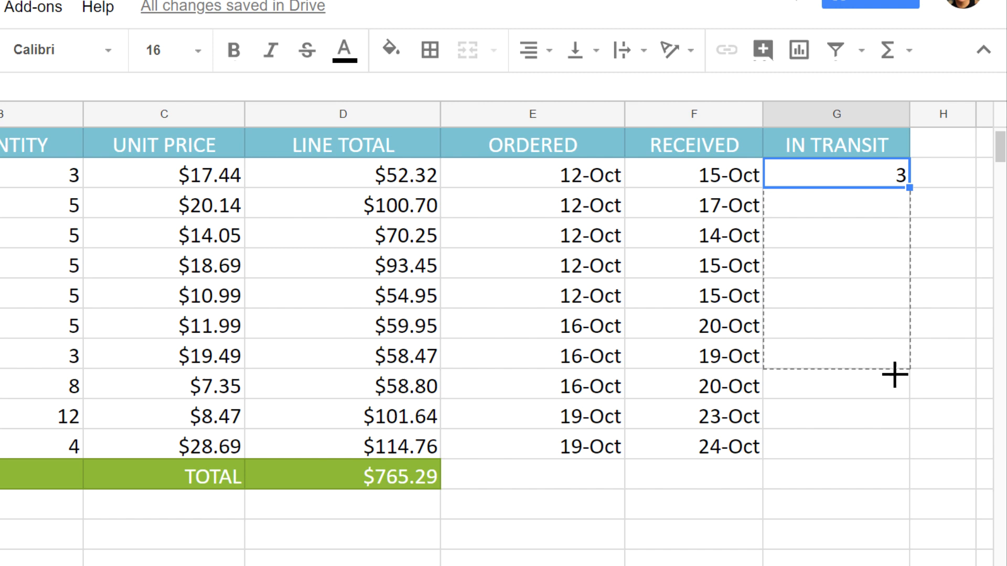
Fill G3's NETWORKDAYS formula down to G12, then deselect
drag(902, 186, 902, 457)
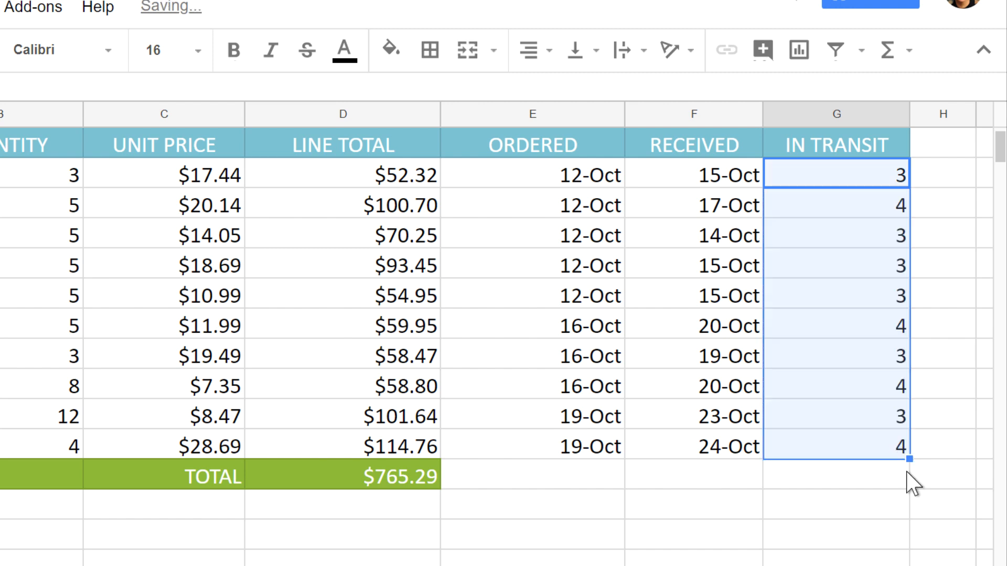
click(836, 475)
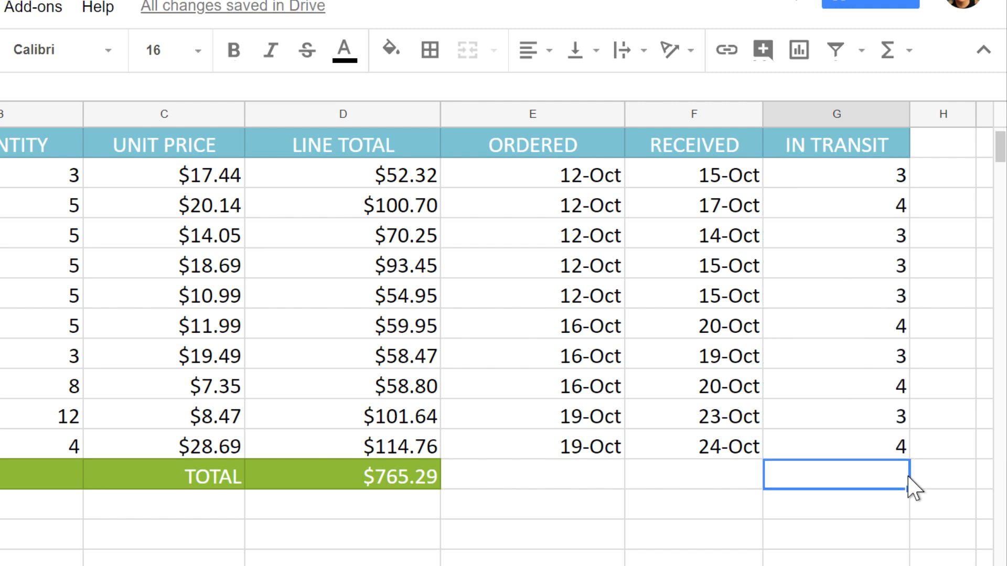